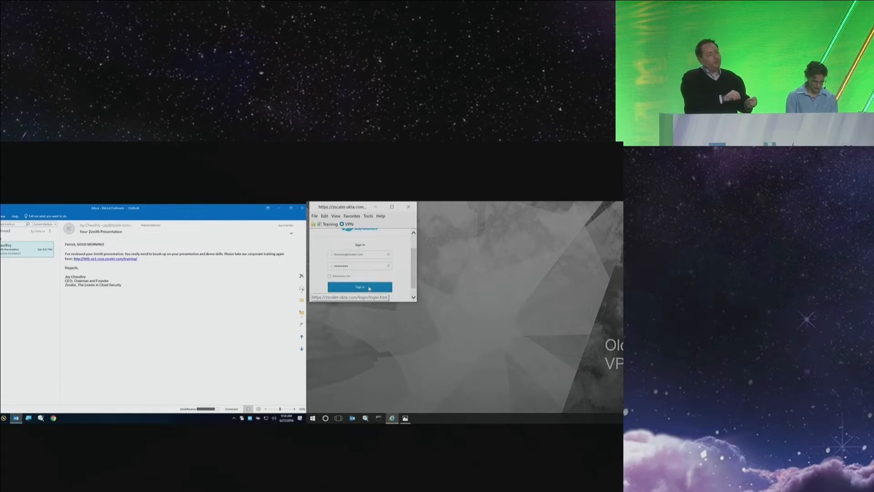
Step: Sign in through the Okta popup so the VPN portal launches Pulse Secure
left_click(358, 287)
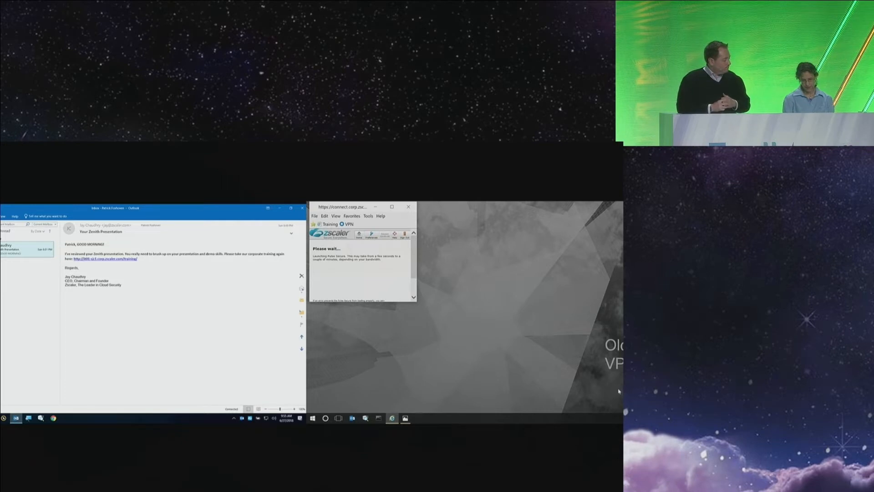
left_click(408, 205)
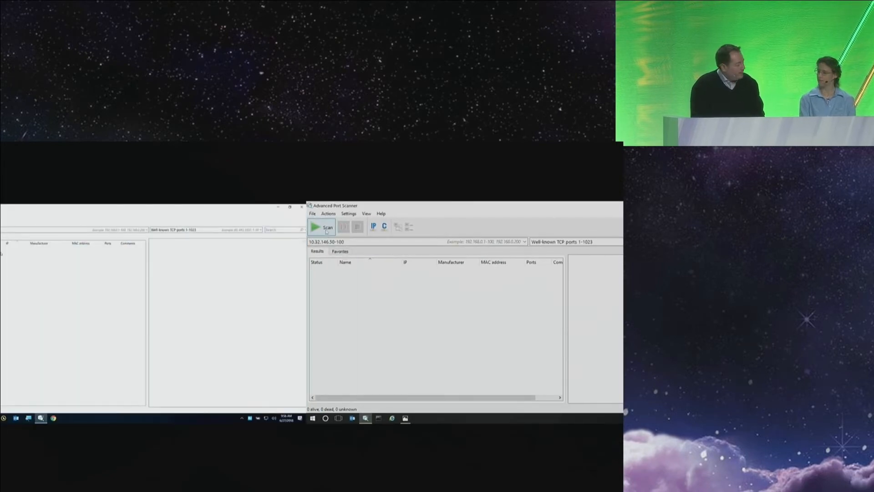
Step: Scan 10.32.146.50-100 and view details of the cahlquists-mbp and galaxy-note8 hosts
left_click(322, 226)
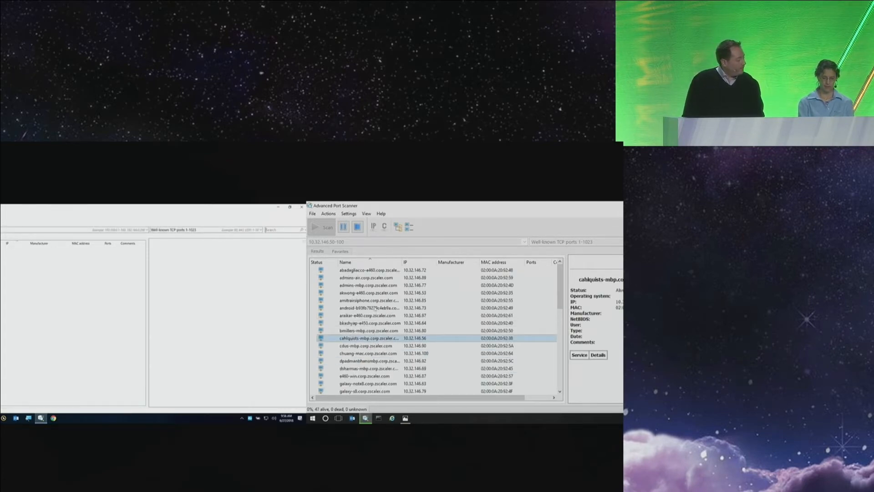
left_click(369, 384)
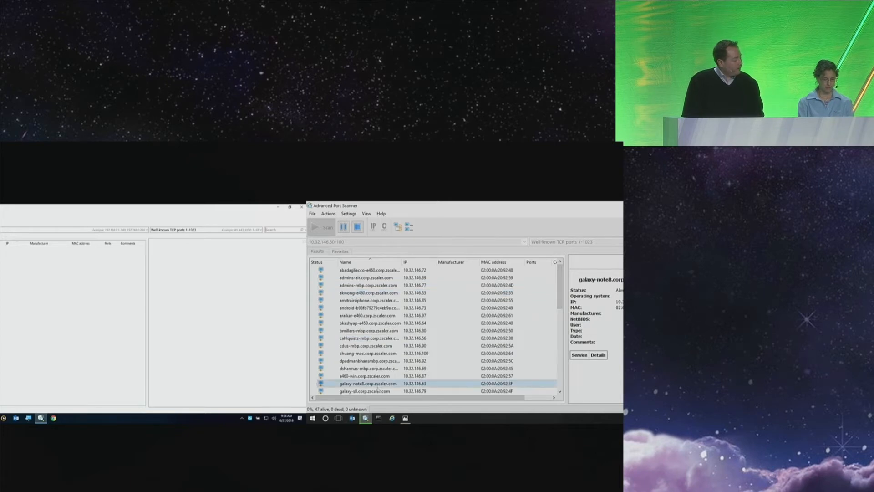
left_click(368, 375)
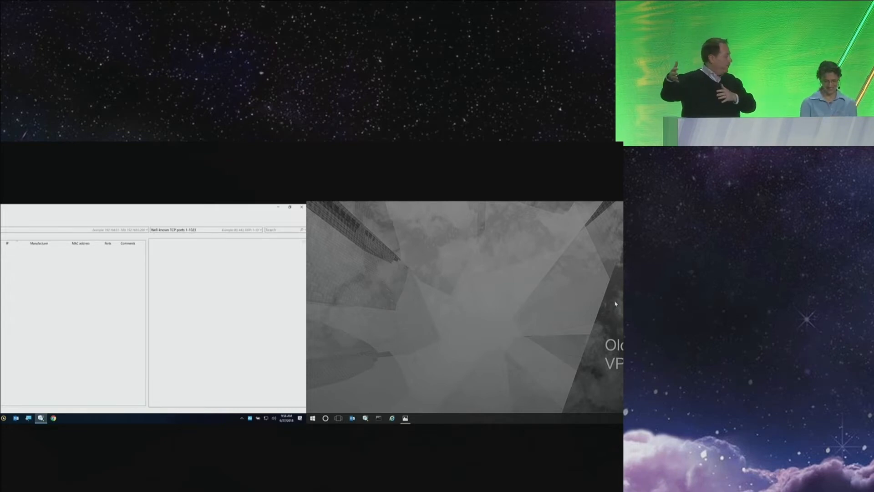
mouse_move(572, 287)
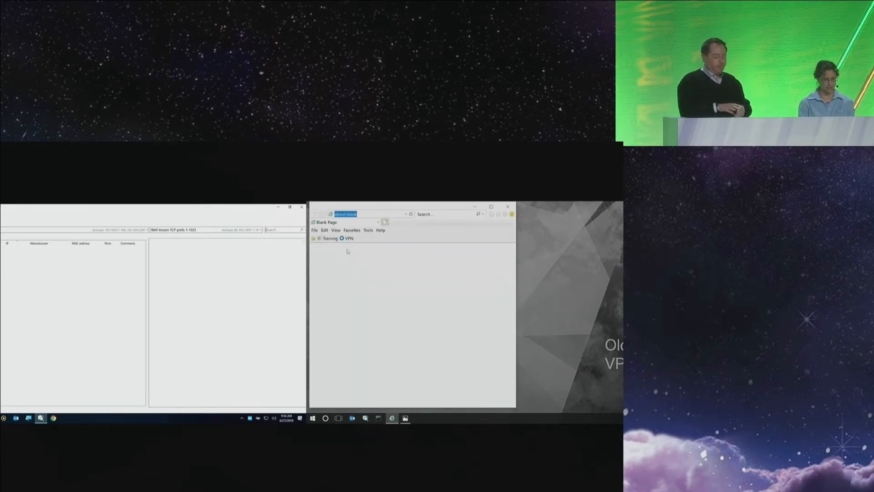
Step: Load the VPN sign-in page, submit Okta credentials and the Google Authenticator passcode
key("Enter")
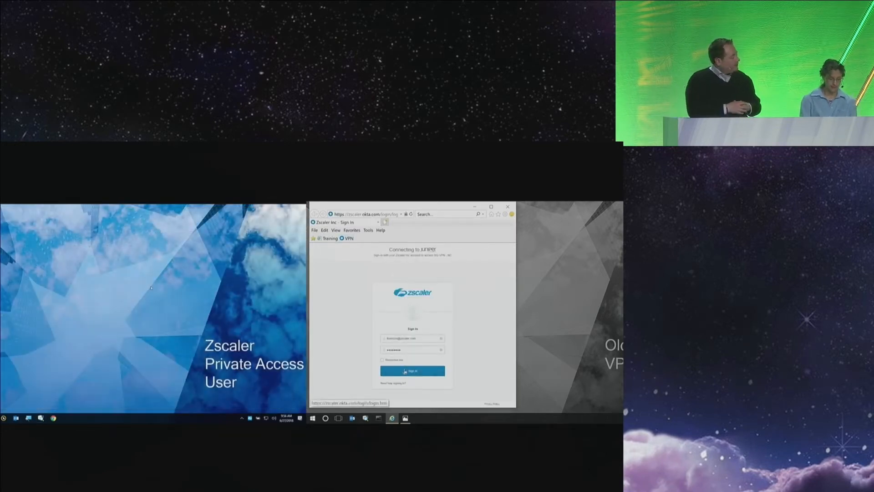
left_click(412, 370)
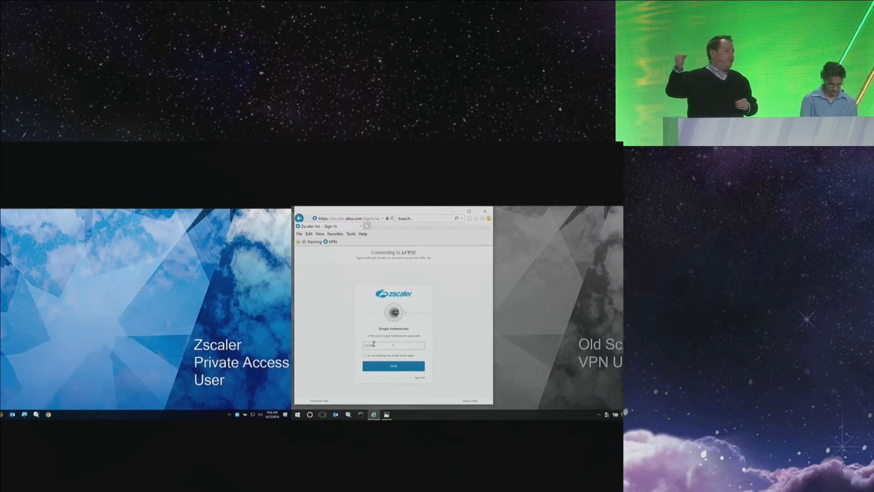
left_click(393, 366)
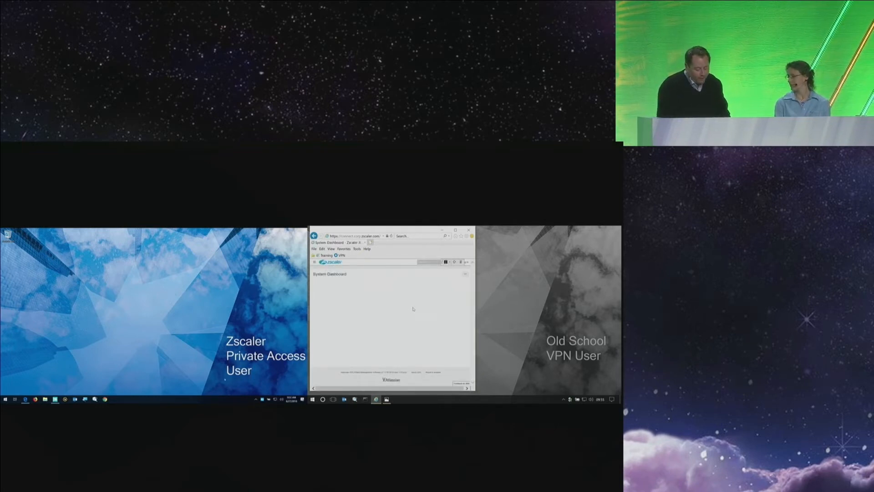
Step: Load the internal Public Presenting for Dummies Training login page from Favorites
left_click(105, 399)
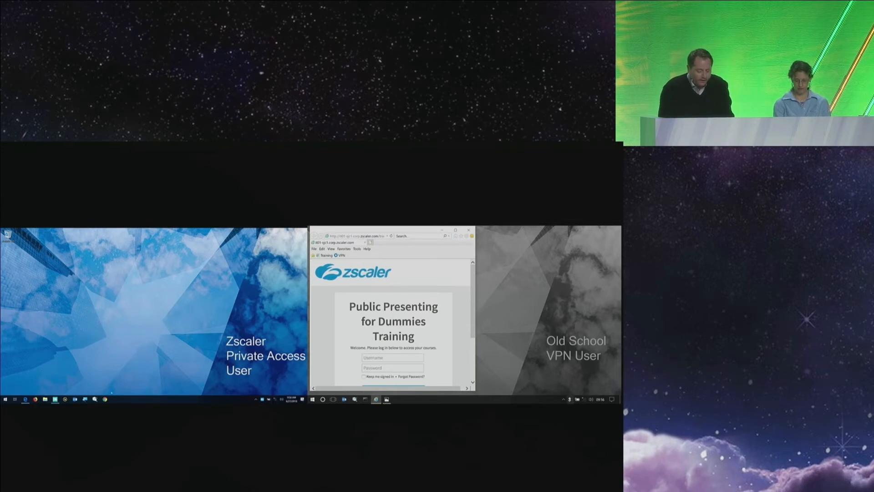
Step: Launch a browser on the Private Access desktop and enter 'google' in the address bar
left_click(104, 400)
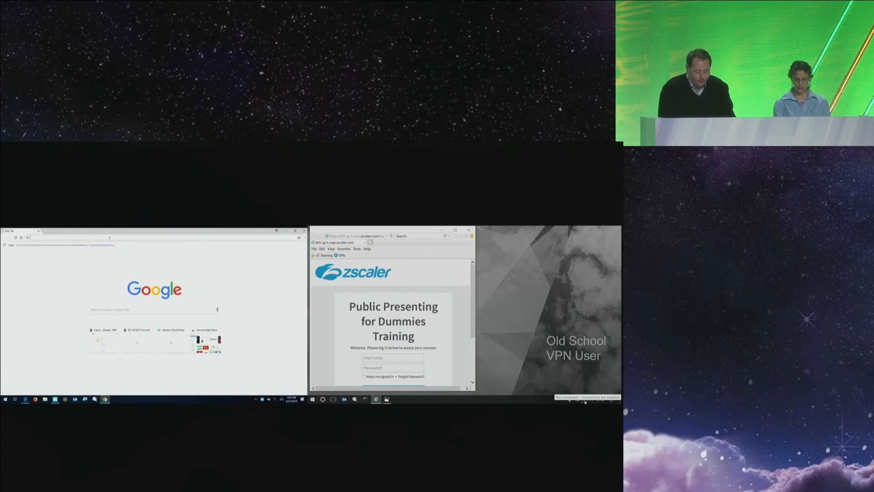
type("google")
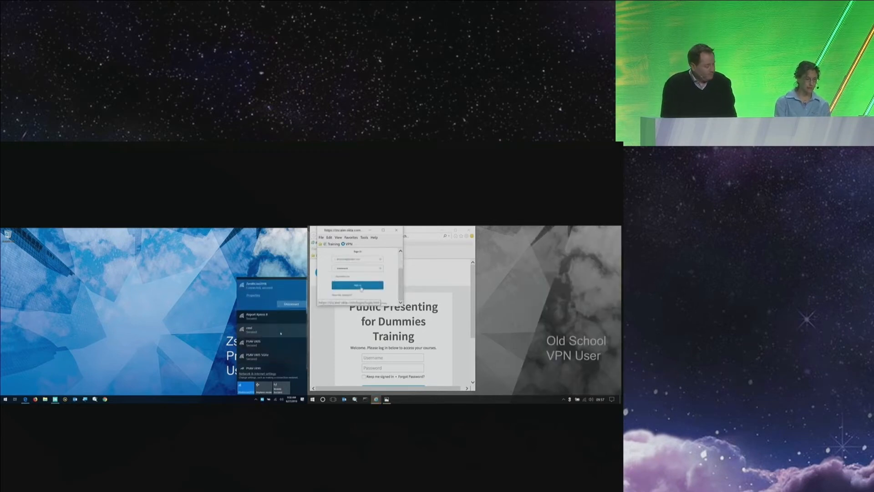
Step: Sign in again, scroll to the training page's Login and Sign Up buttons, then close the portal
left_click(358, 285)
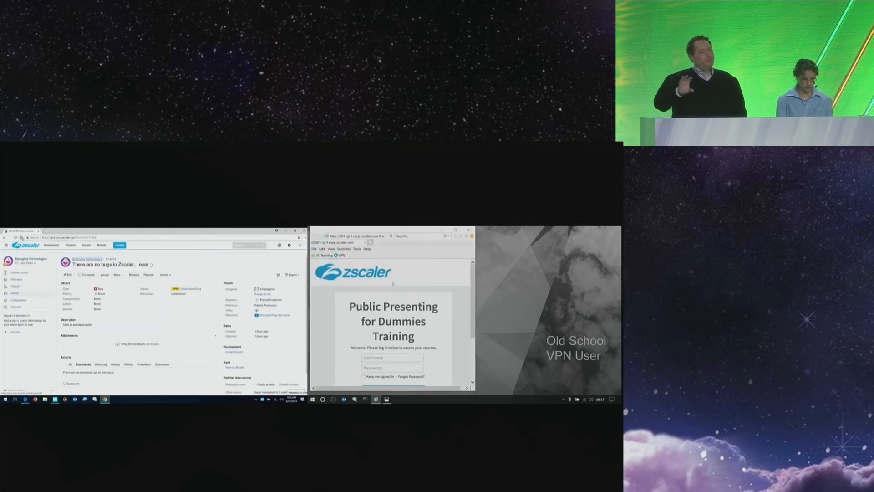
scroll("down", 3)
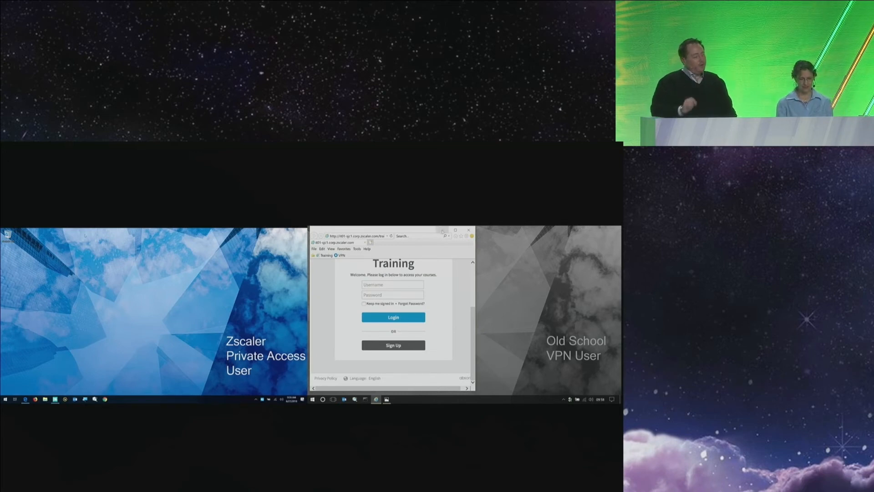
left_click(468, 230)
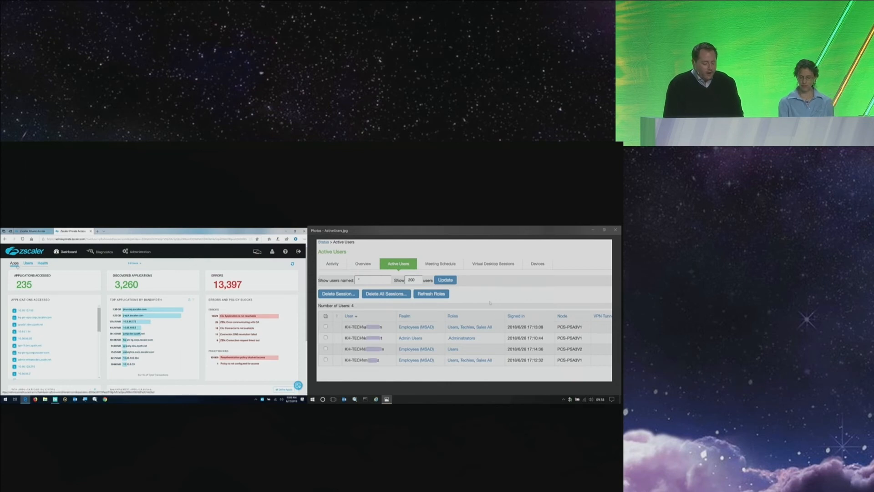
Step: Show the next VPN console screenshot, the user access log with timestamped entries
left_click(29, 262)
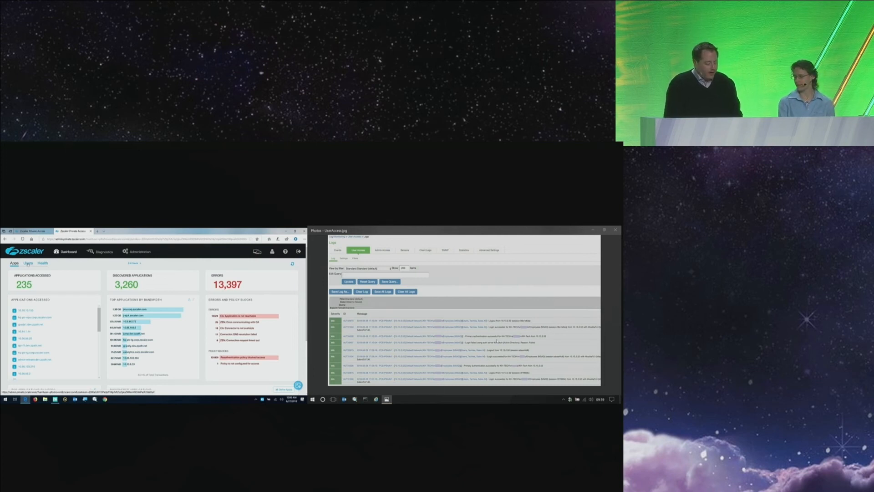
Step: Switch to the Users overview and scroll through recent, connected and top users charts
left_click(28, 262)
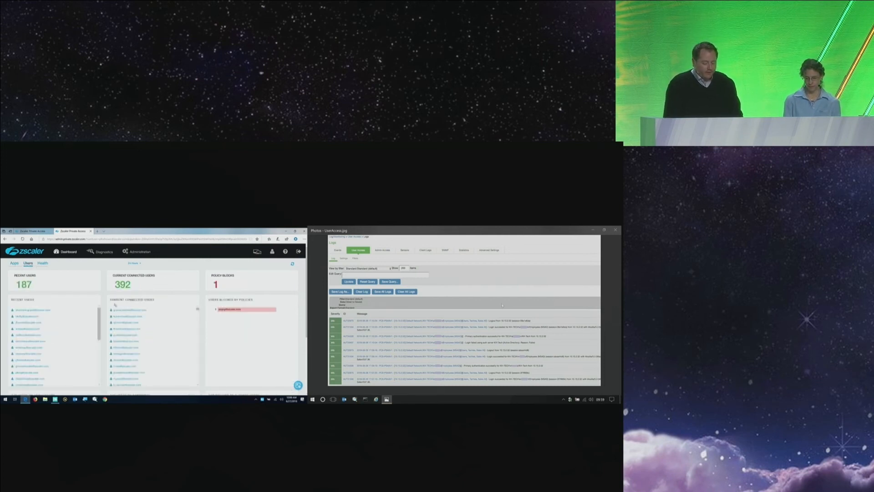
scroll("down", 3)
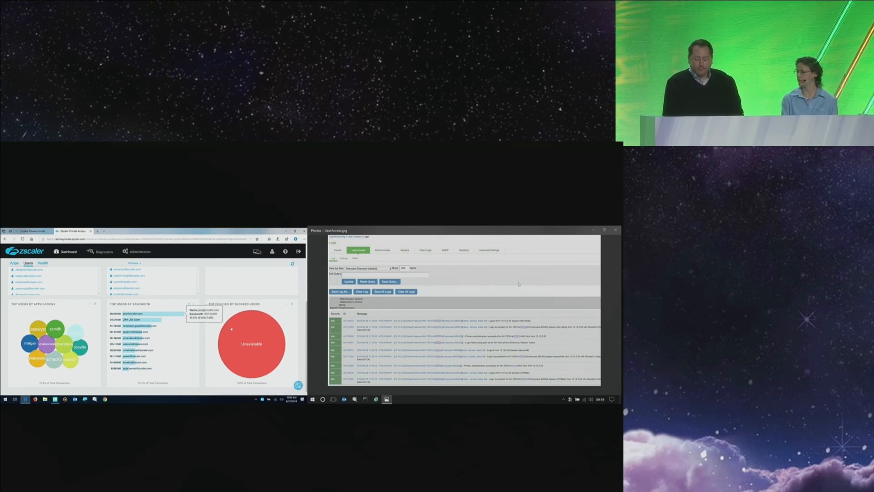
scroll("down", 3)
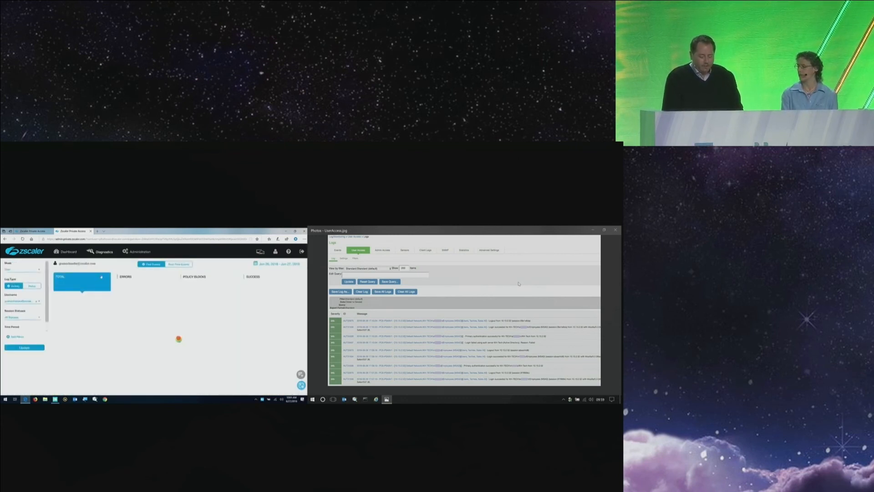
Step: Load the user's 472 successful access events, then return to the main dashboard
left_click(24, 347)
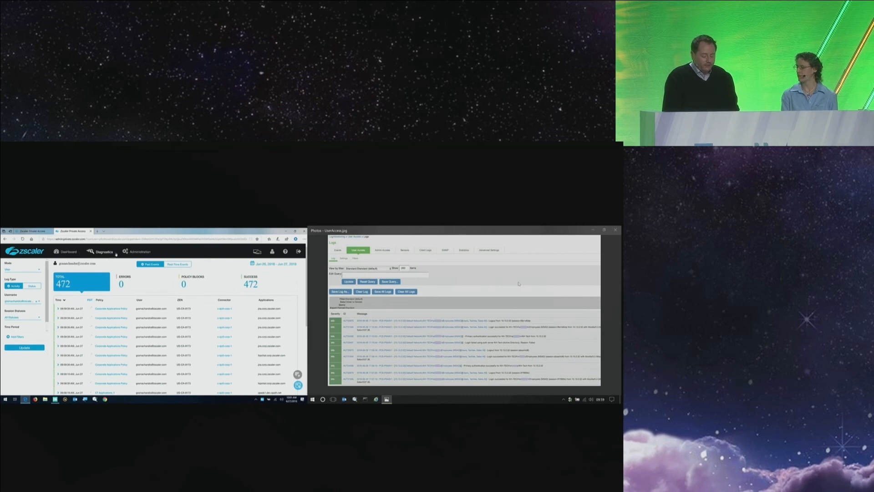
left_click(66, 251)
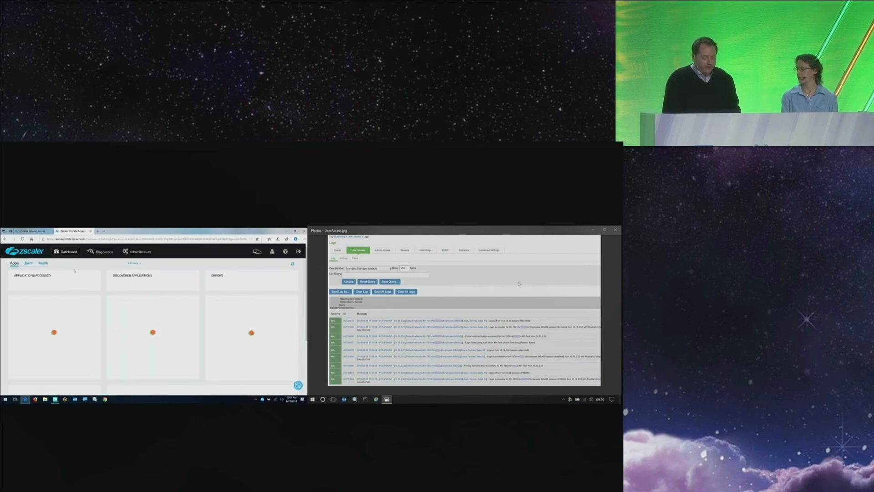
Step: Show connector and server Health, then the Apps overview (233 accessed), then Users
left_click(42, 262)
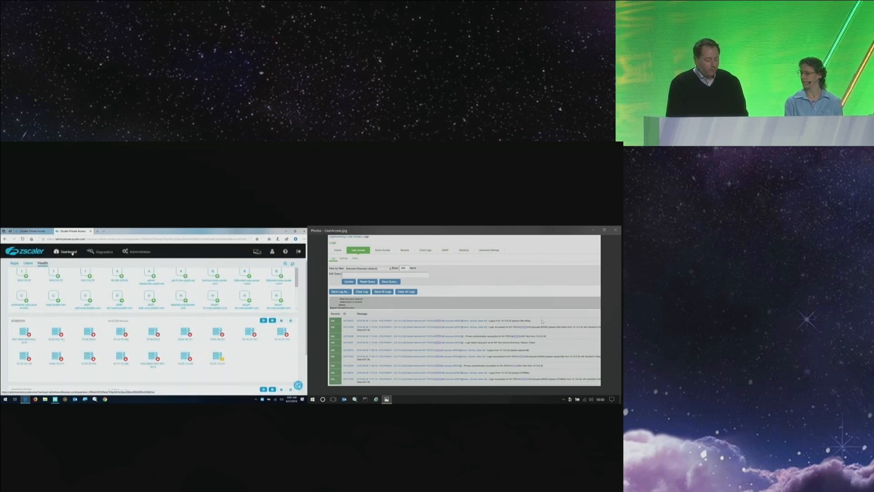
left_click(13, 262)
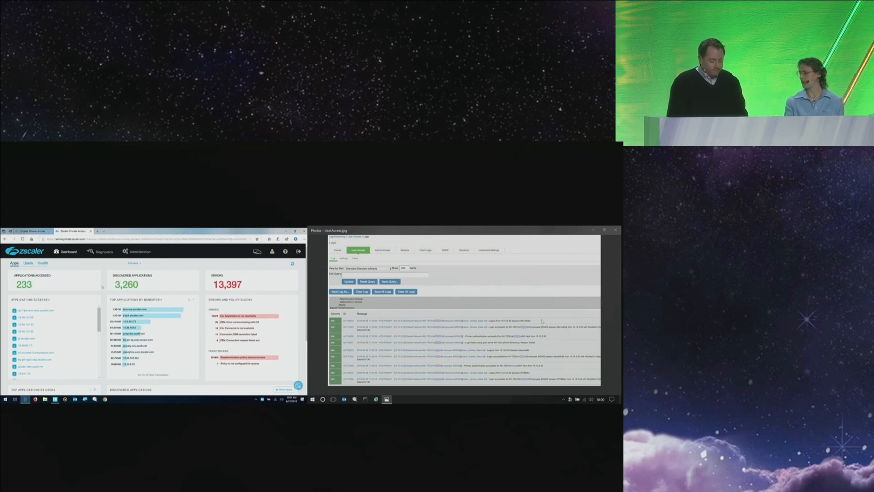
left_click(28, 263)
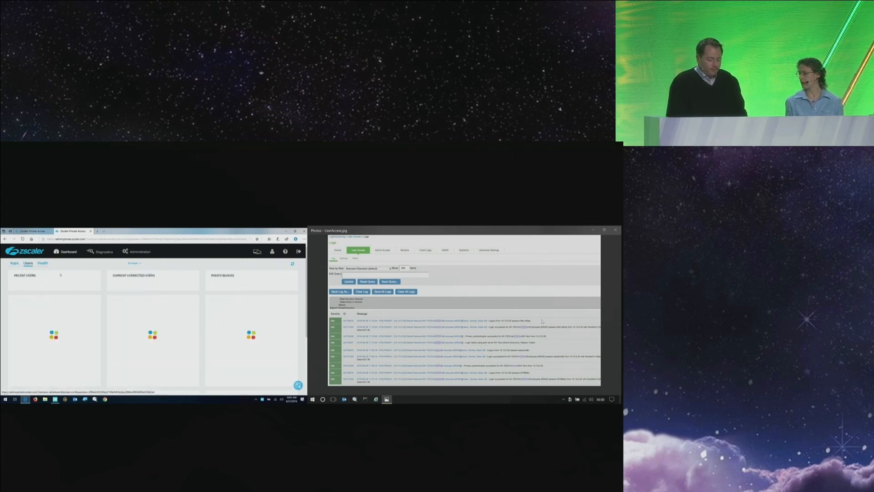